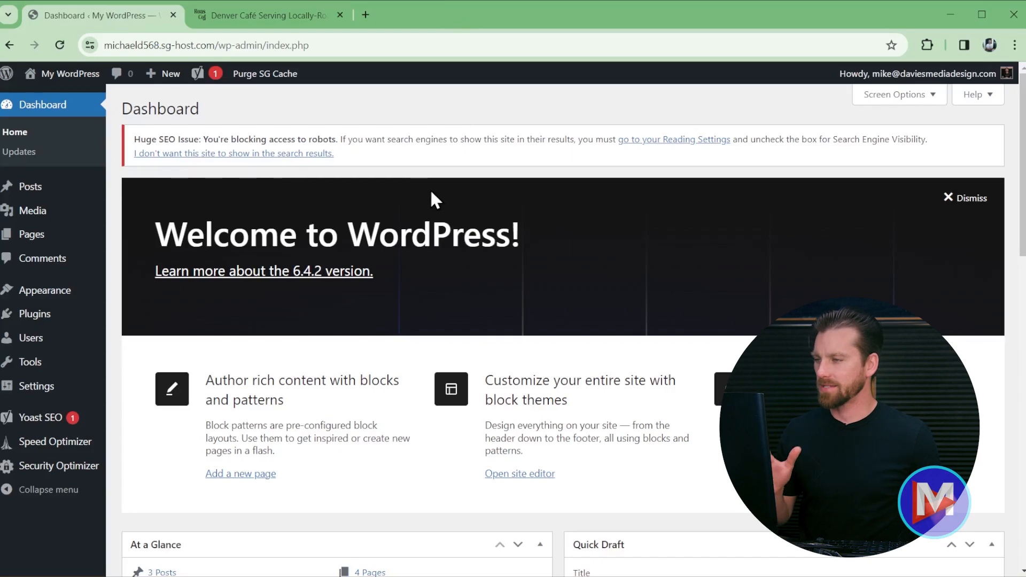
{"action": "mouse_move", "coordinate": [432, 197]}
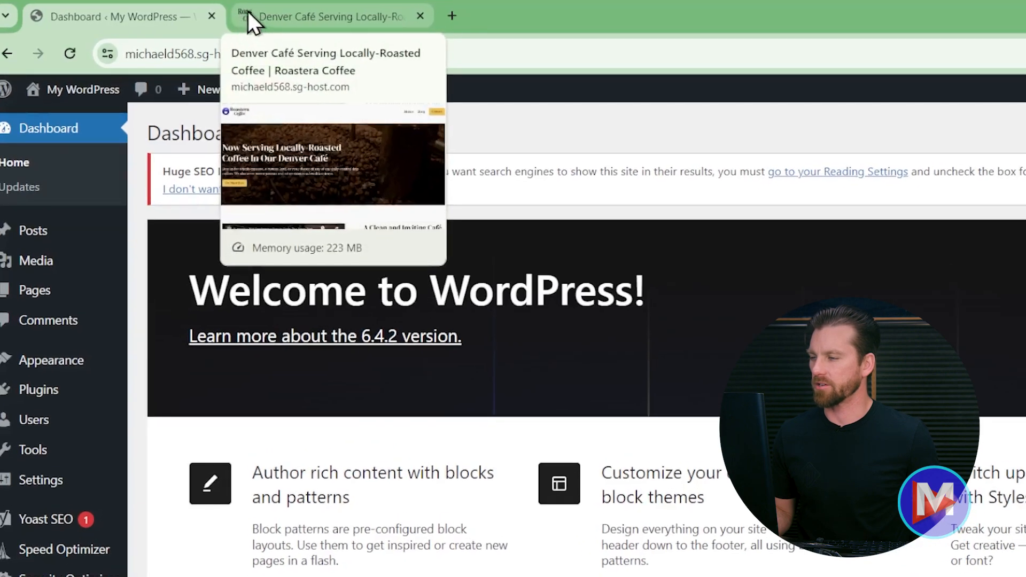
Step: From the live front page, open the site editor's Home page and show its Pages template options
{"action": "left_click", "coordinate": [327, 17]}
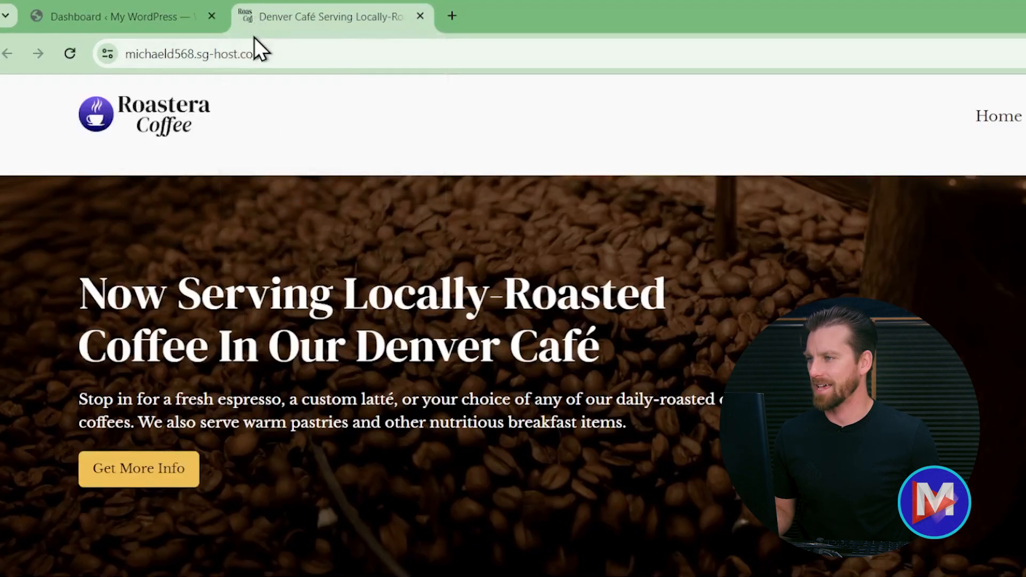
{"action": "mouse_move", "coordinate": [245, 26]}
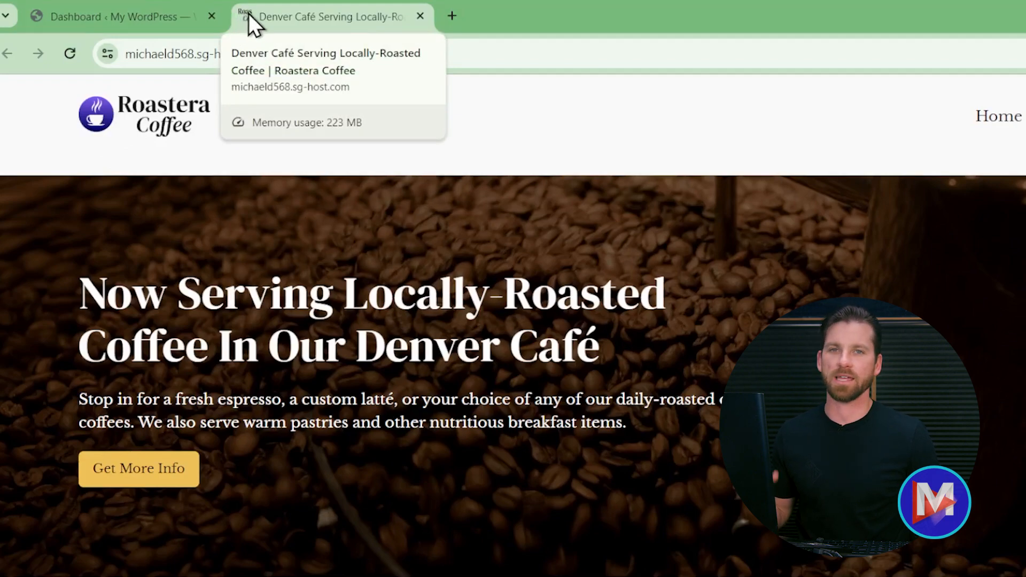
{"action": "mouse_move", "coordinate": [193, 122]}
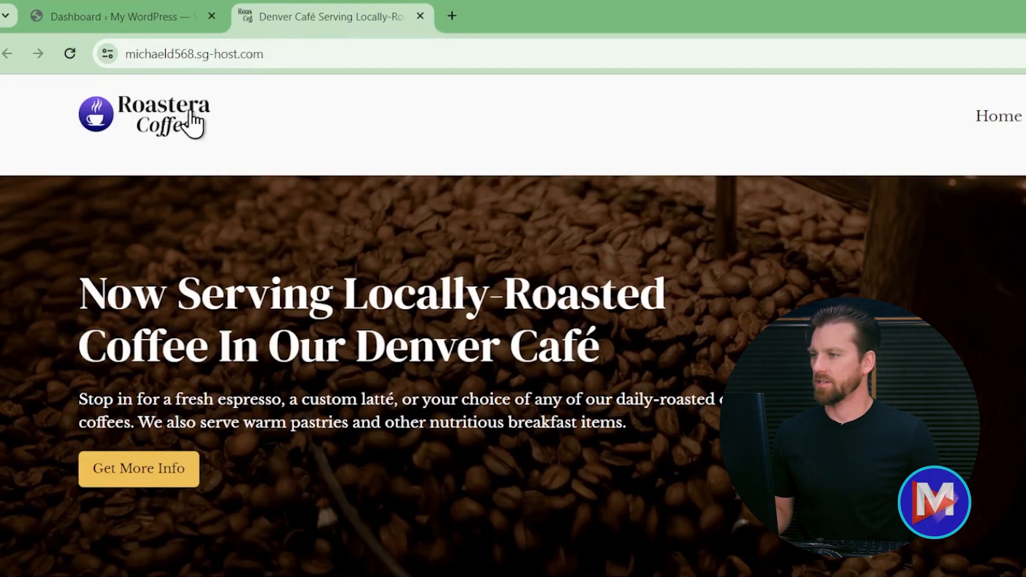
{"action": "mouse_move", "coordinate": [267, 34]}
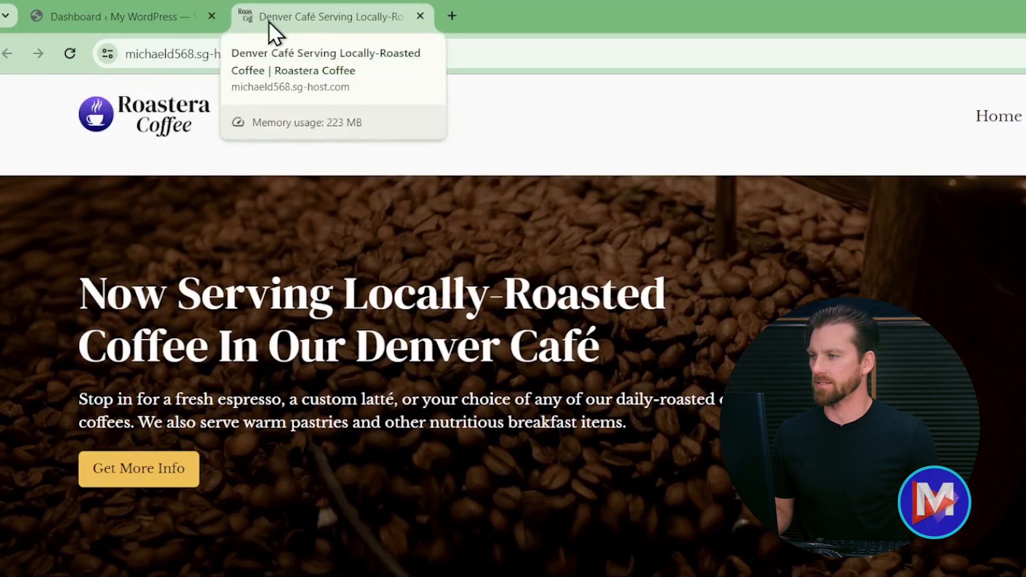
{"action": "left_click", "coordinate": [111, 15]}
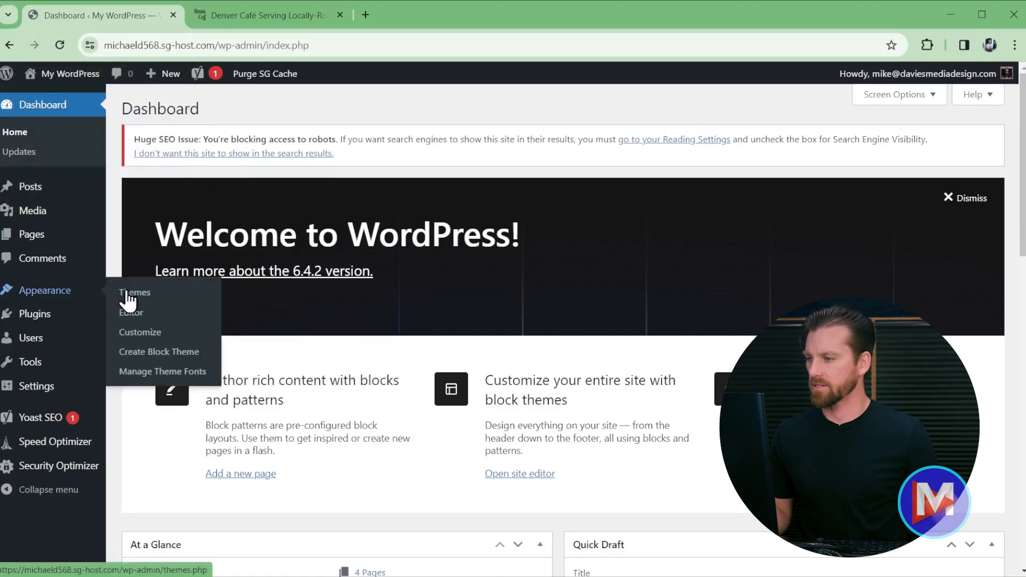
{"action": "left_click", "coordinate": [131, 312]}
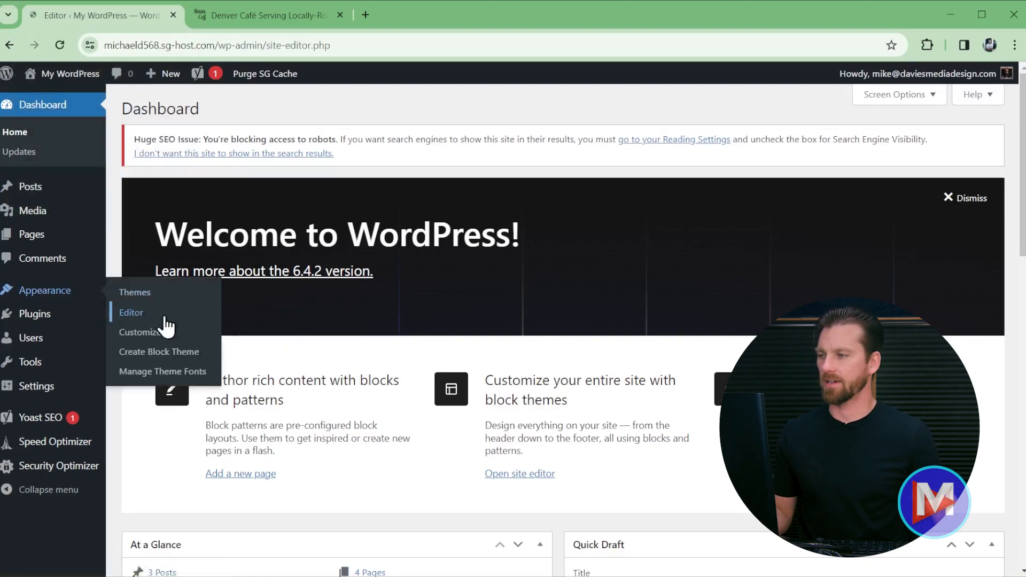
{"action": "left_click", "coordinate": [131, 312]}
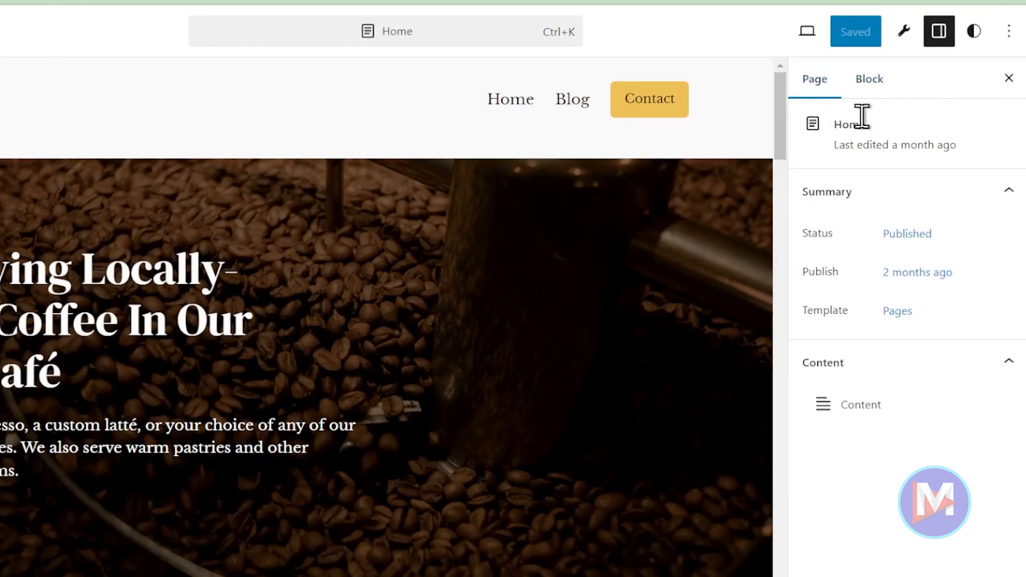
{"action": "mouse_move", "coordinate": [938, 31]}
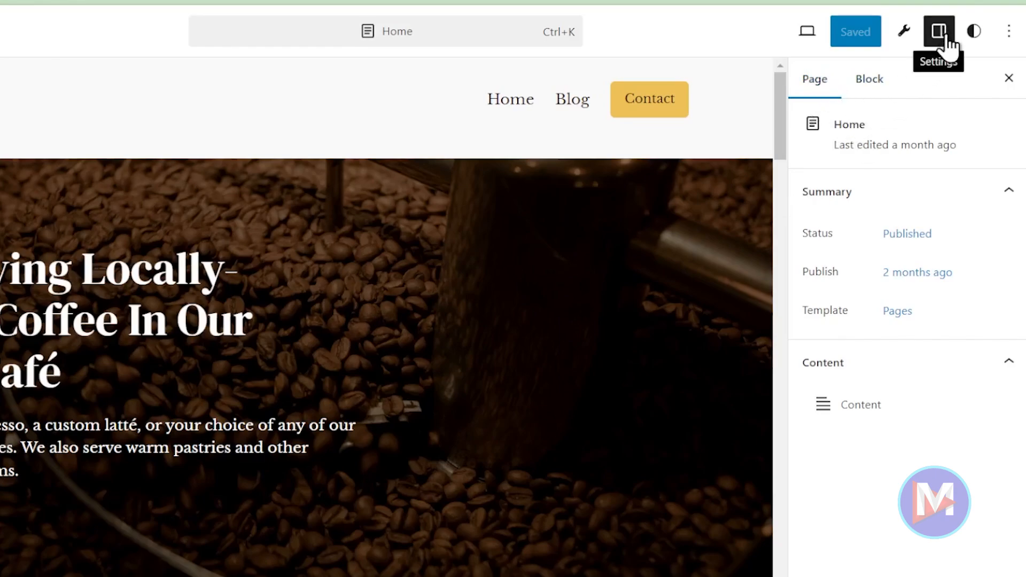
{"action": "mouse_move", "coordinate": [915, 148]}
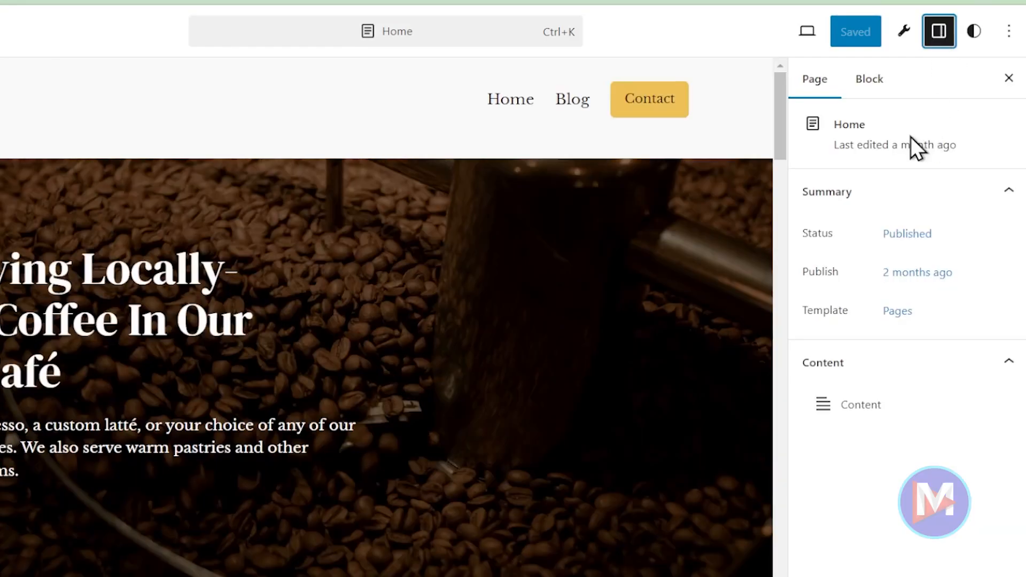
{"action": "mouse_move", "coordinate": [844, 196]}
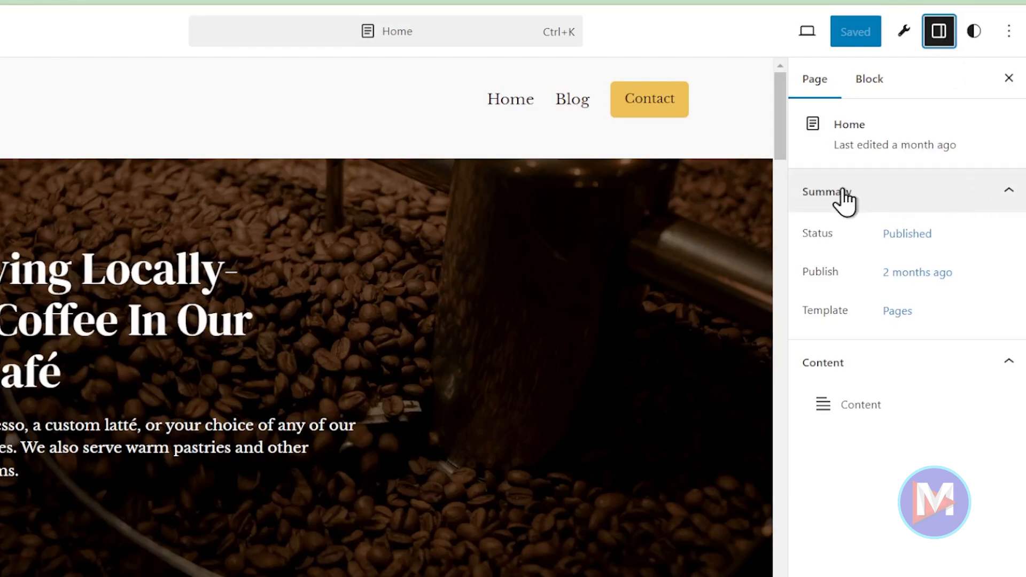
{"action": "mouse_move", "coordinate": [860, 327]}
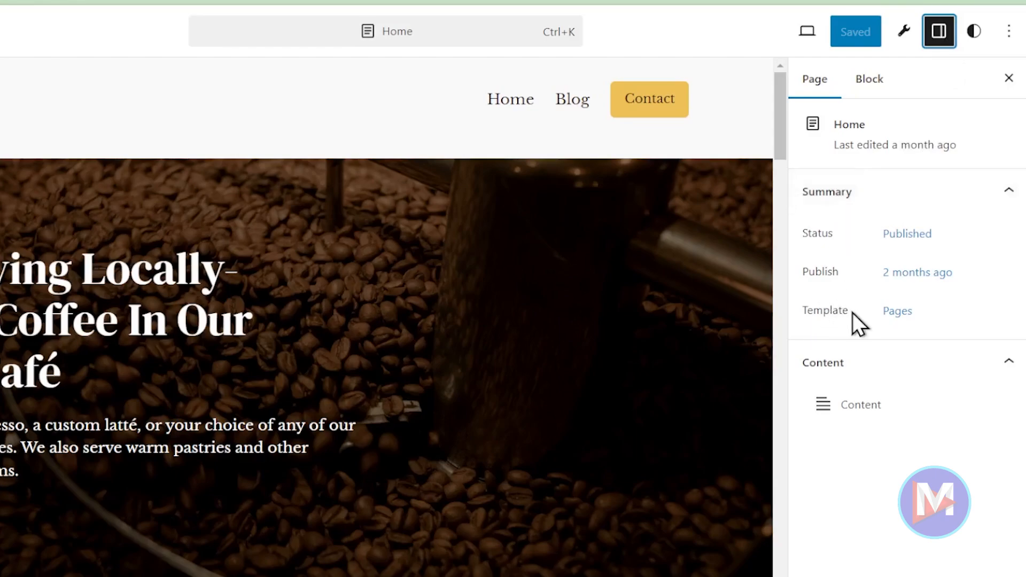
{"action": "left_click", "coordinate": [897, 310]}
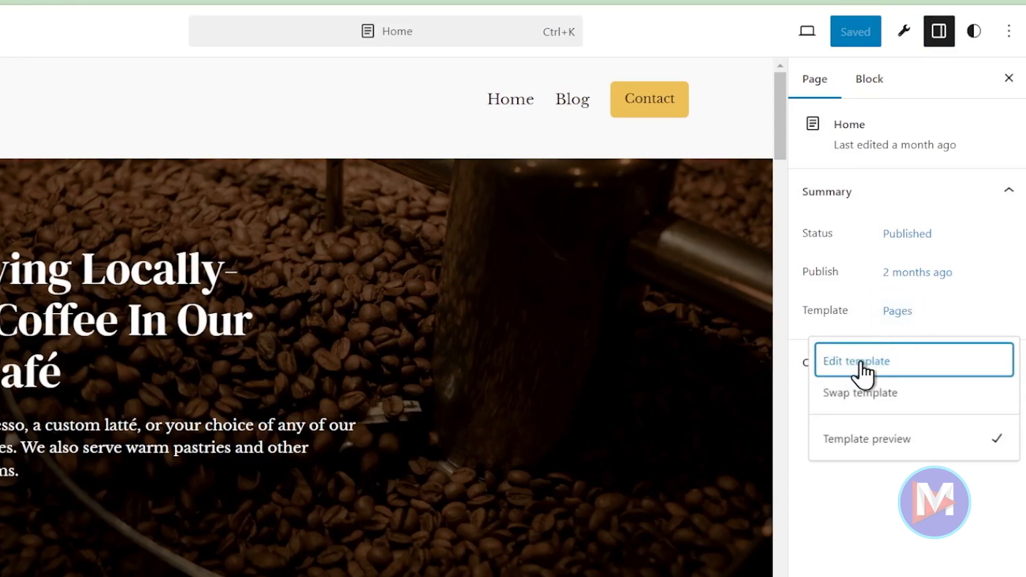
{"action": "mouse_move", "coordinate": [78, 271]}
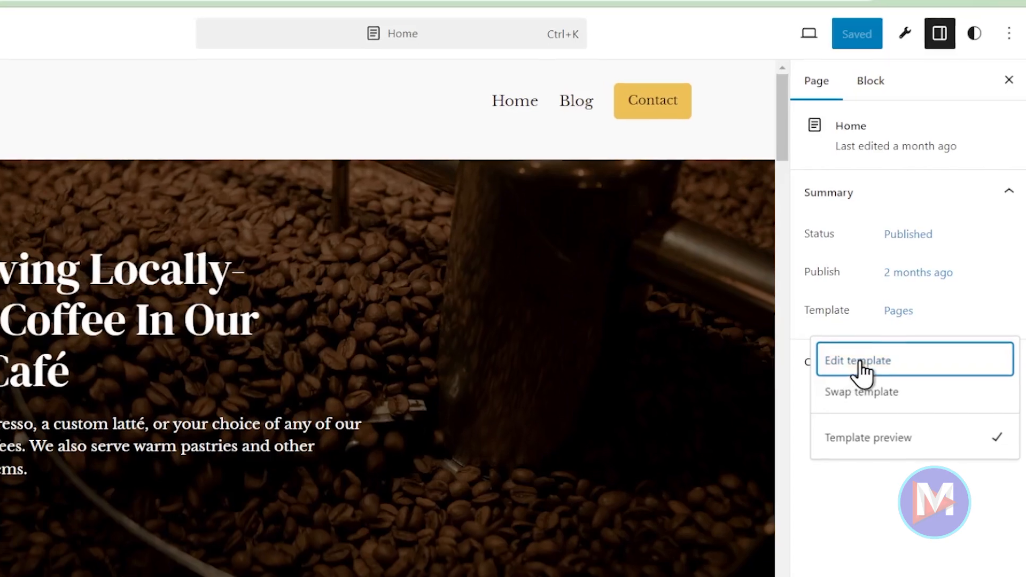
Step: Edit the Pages template, select its header area, and enable block editing mode
{"action": "left_click", "coordinate": [858, 360]}
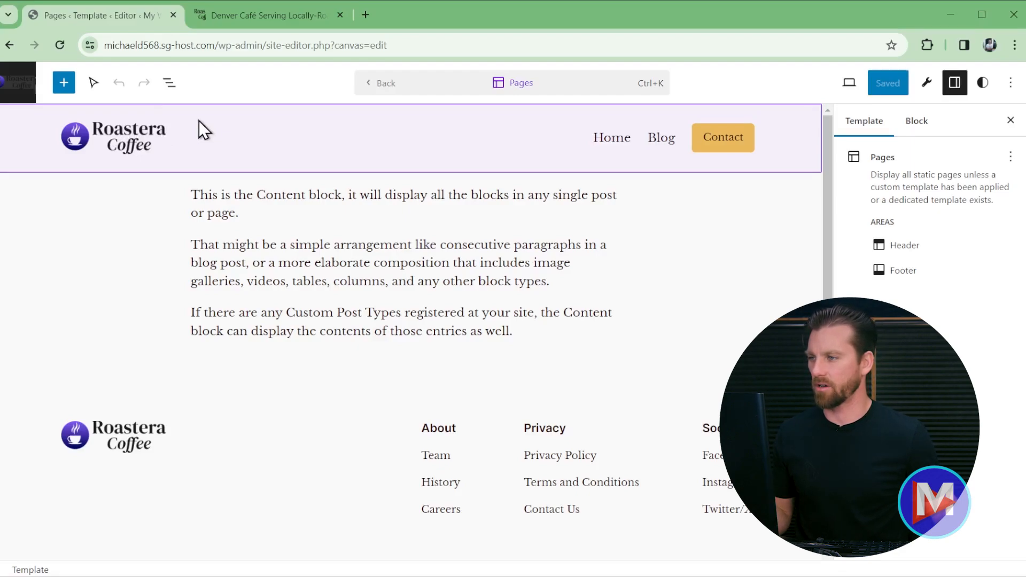
{"action": "mouse_move", "coordinate": [247, 125]}
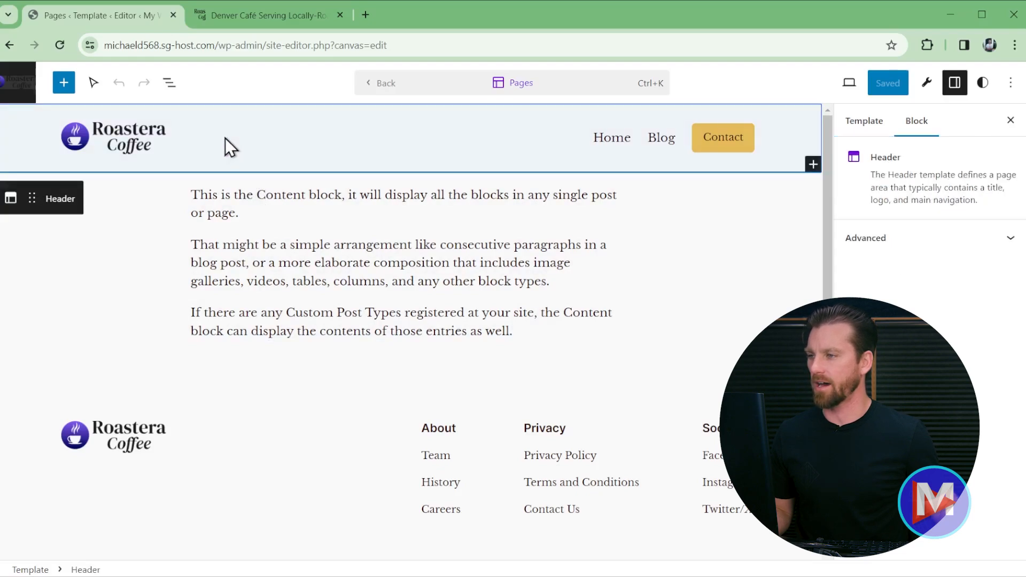
{"action": "mouse_move", "coordinate": [234, 149]}
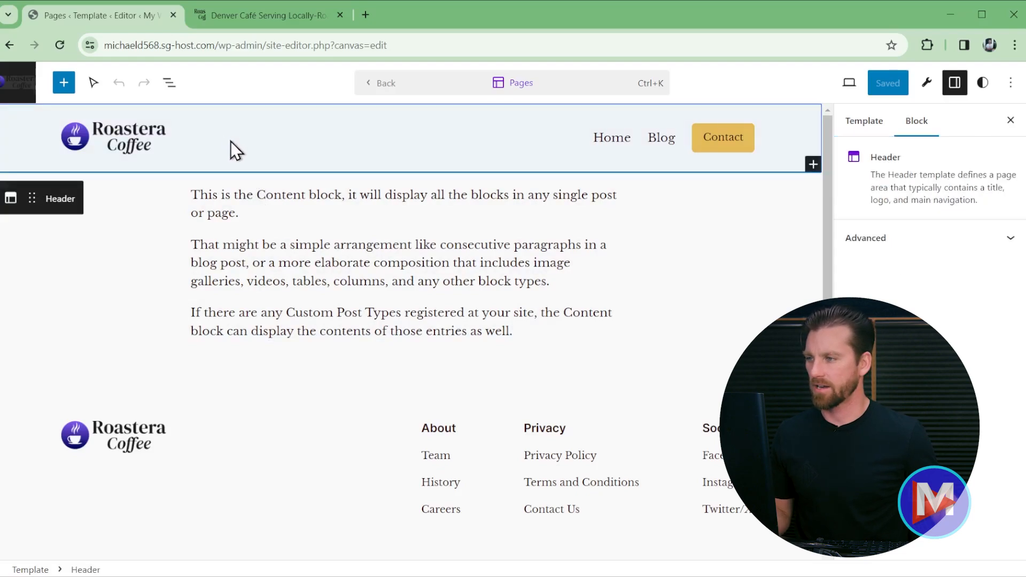
{"action": "left_click", "coordinate": [93, 82]}
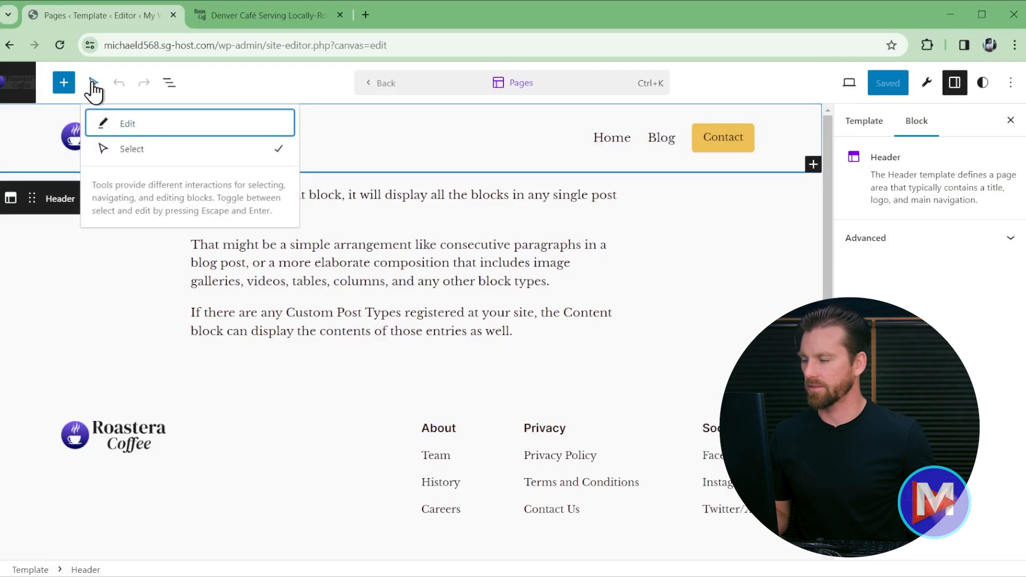
{"action": "left_click", "coordinate": [127, 124]}
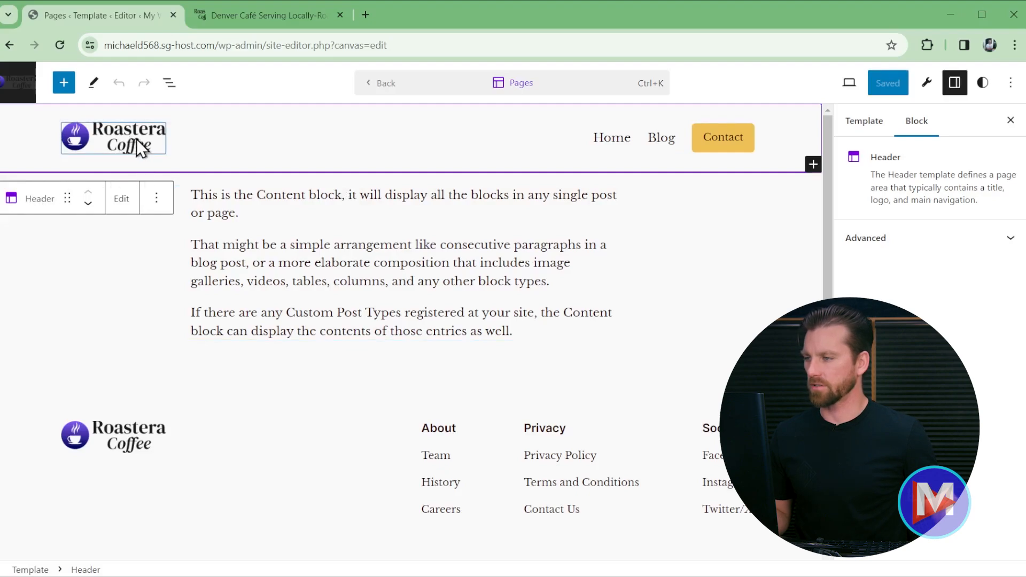
Step: Turn off 'Use as site icon' on the header Site Logo block and save the changes
{"action": "left_click", "coordinate": [113, 138]}
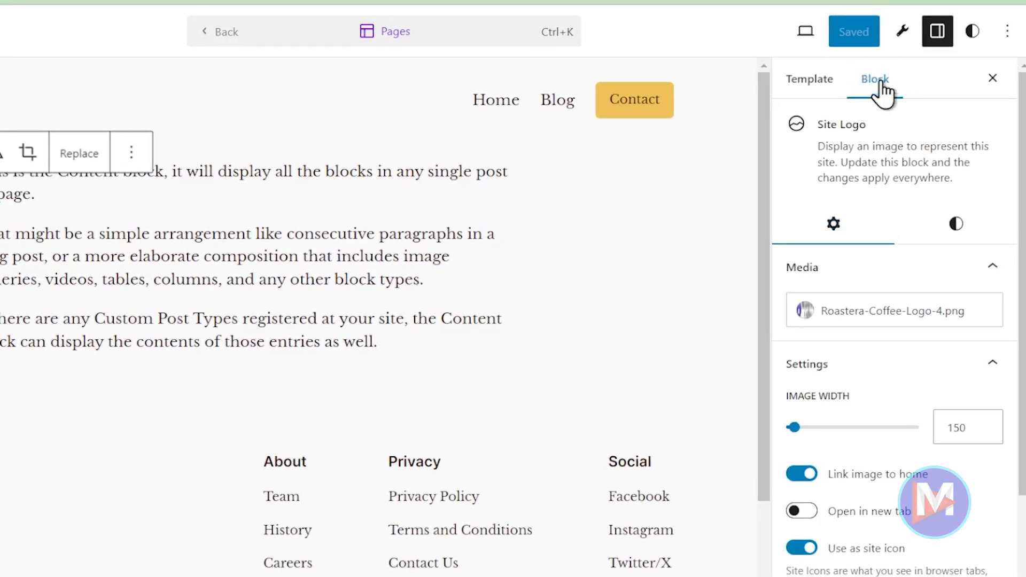
{"action": "mouse_move", "coordinate": [891, 245]}
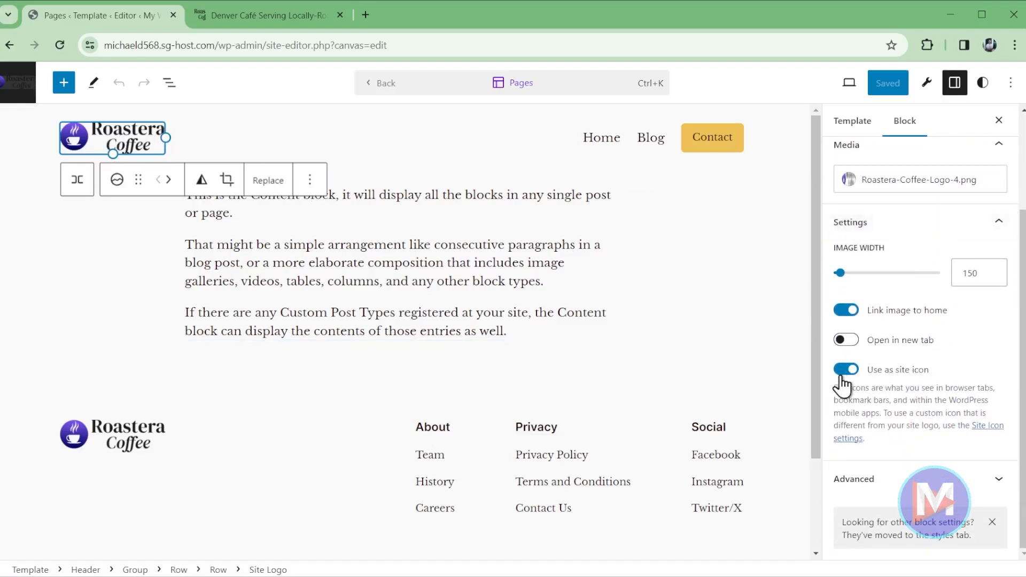
{"action": "mouse_move", "coordinate": [908, 382]}
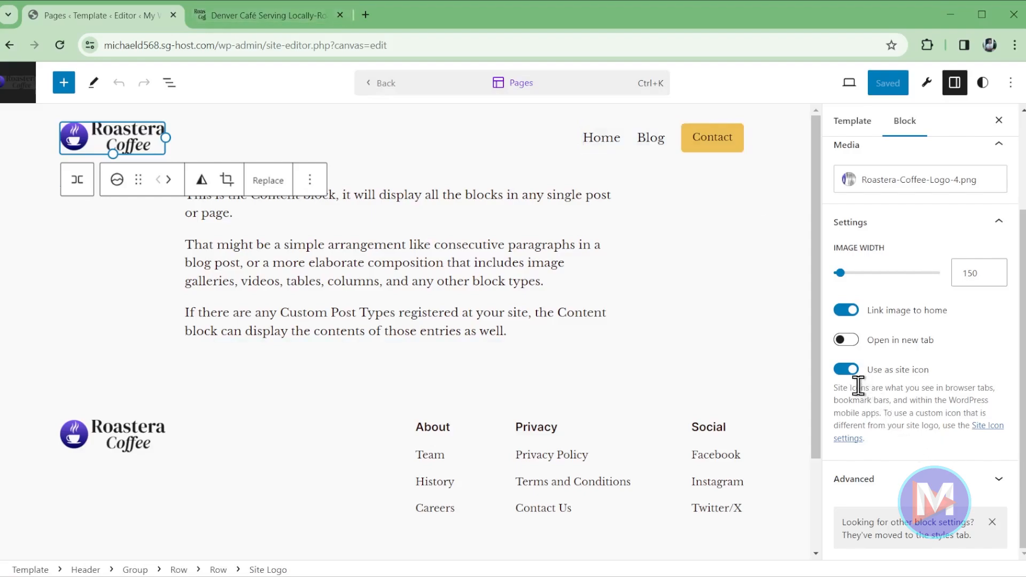
{"action": "left_click", "coordinate": [845, 369]}
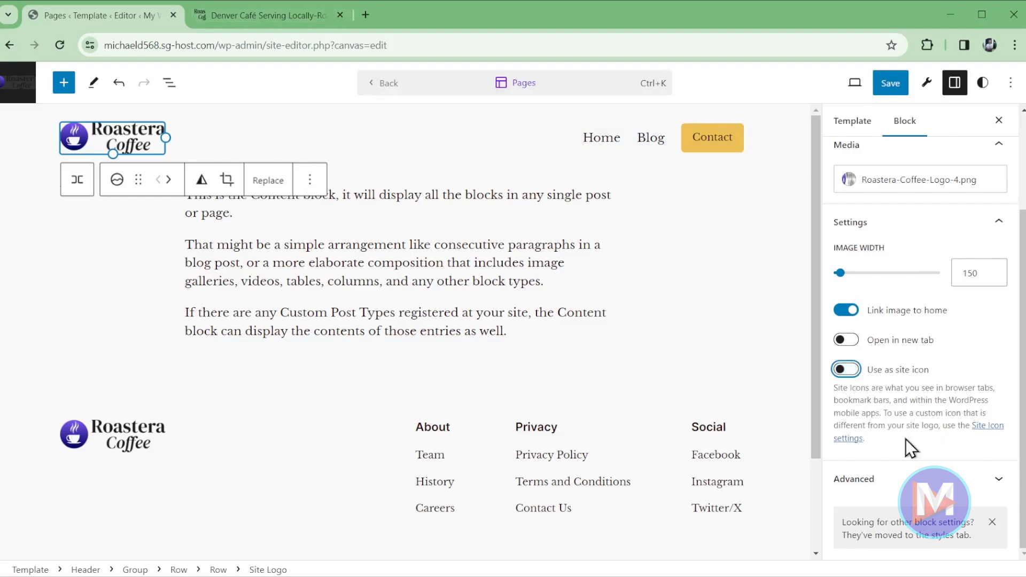
{"action": "left_click", "coordinate": [888, 82]}
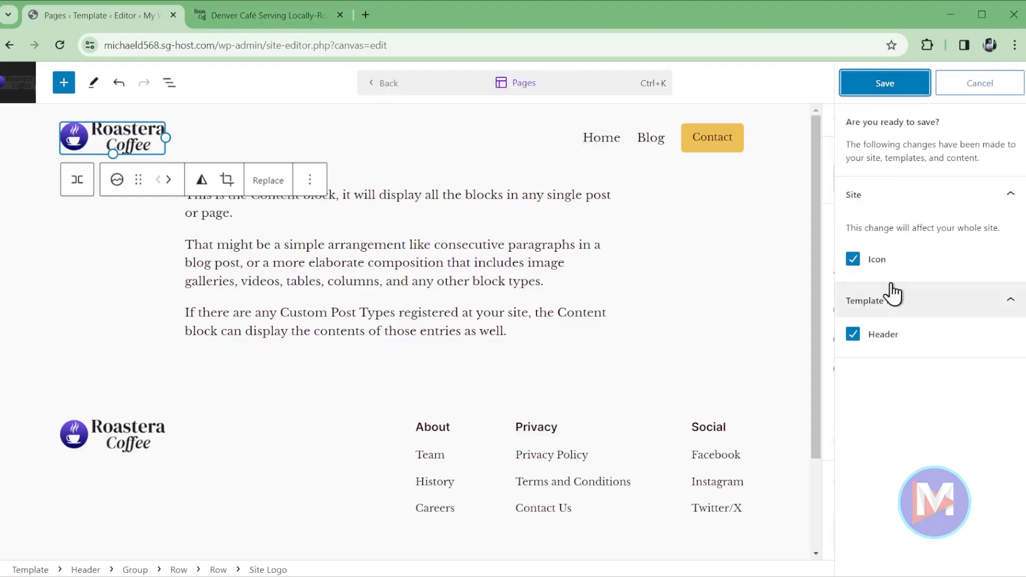
{"action": "left_click", "coordinate": [884, 83]}
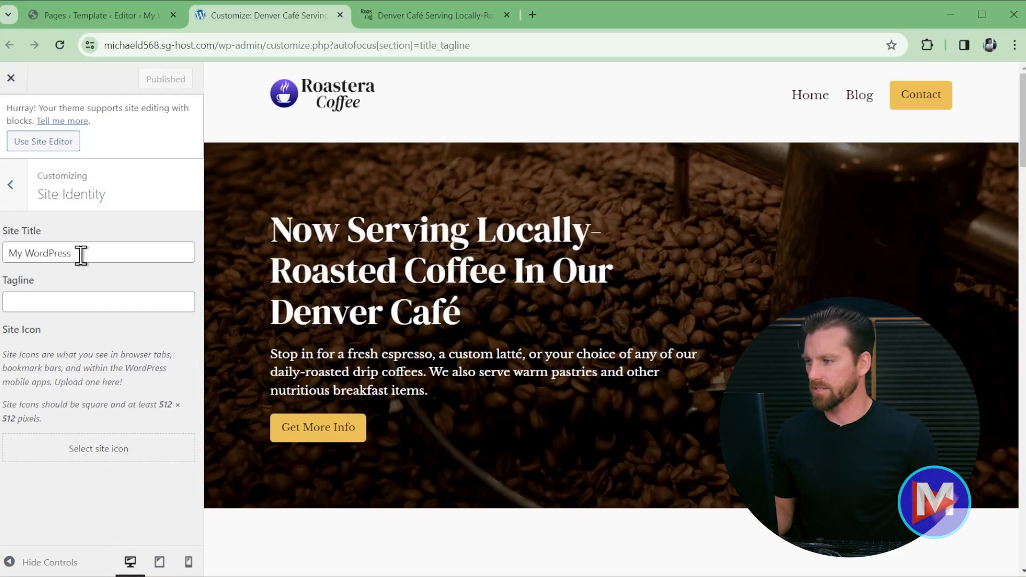
{"action": "mouse_move", "coordinate": [142, 345]}
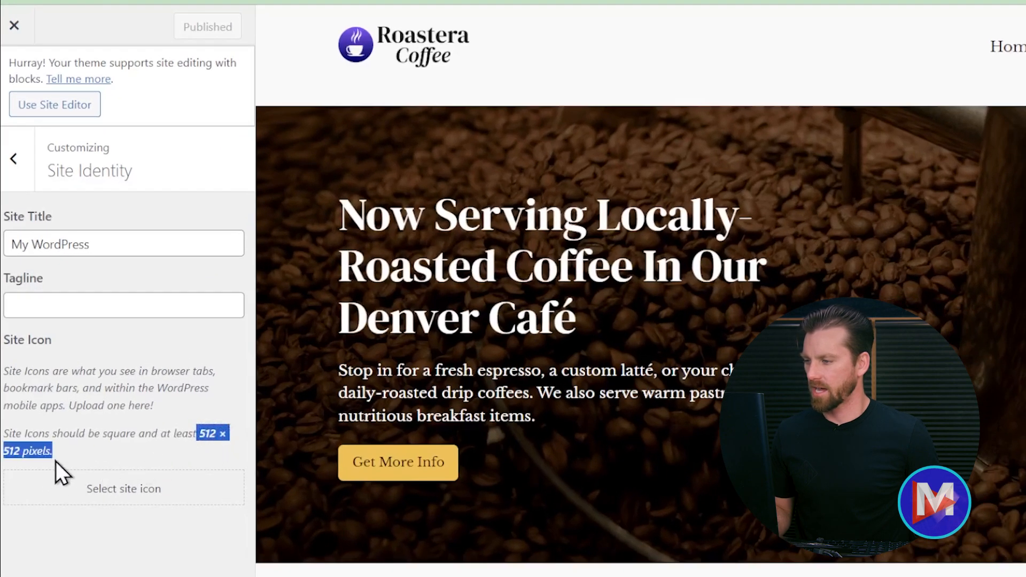
{"action": "mouse_move", "coordinate": [177, 458]}
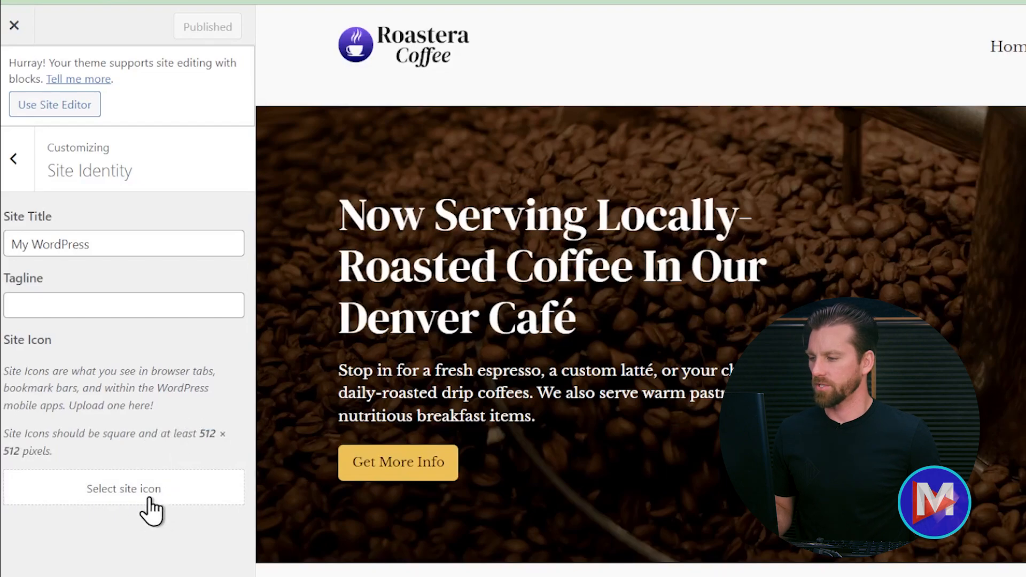
Step: Choose the 512×512 purple coffee-cup image from the Media Library as the site icon
{"action": "left_click", "coordinate": [124, 488]}
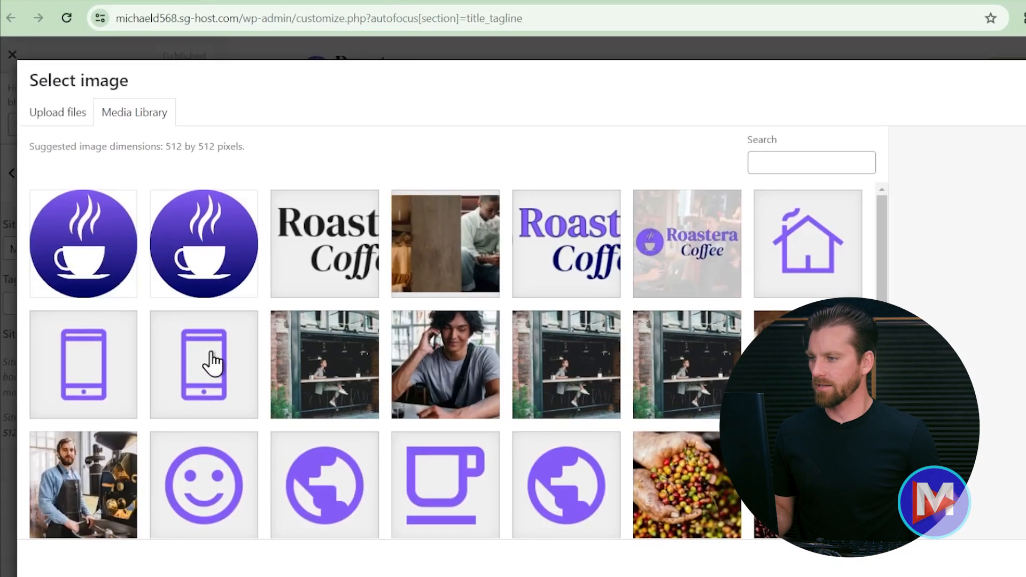
{"action": "left_click", "coordinate": [83, 244]}
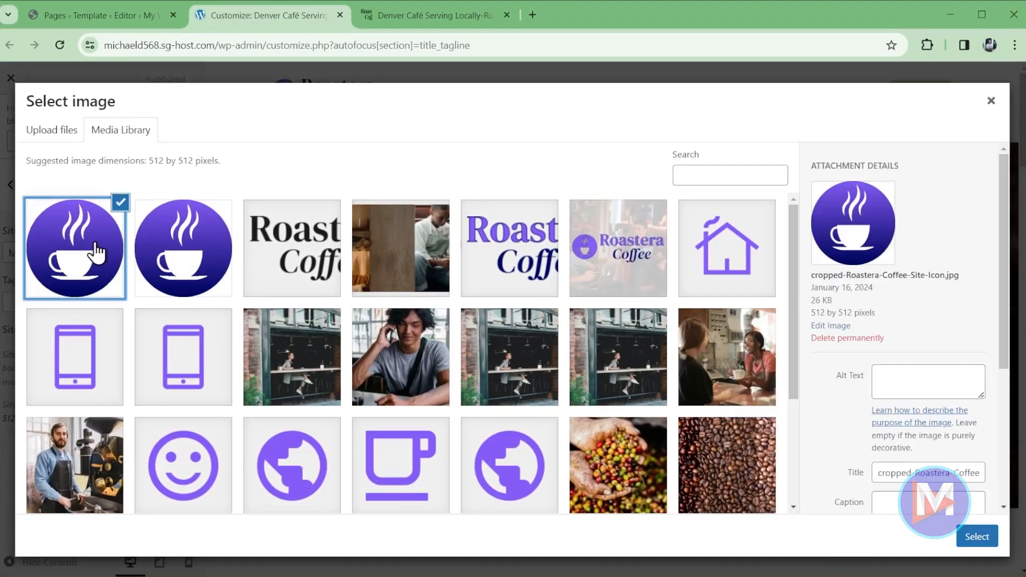
{"action": "left_click", "coordinate": [51, 129]}
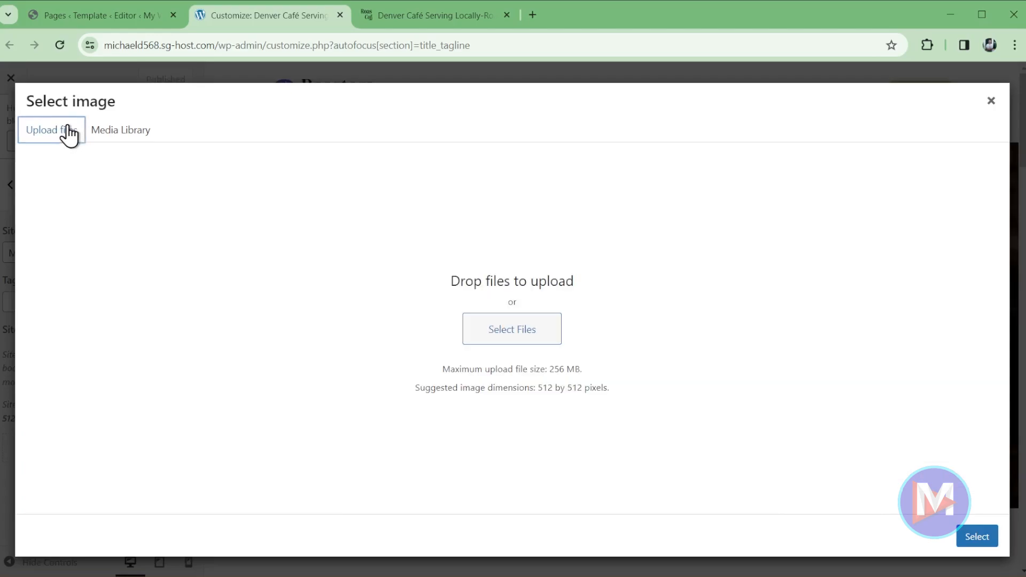
{"action": "left_click", "coordinate": [120, 129]}
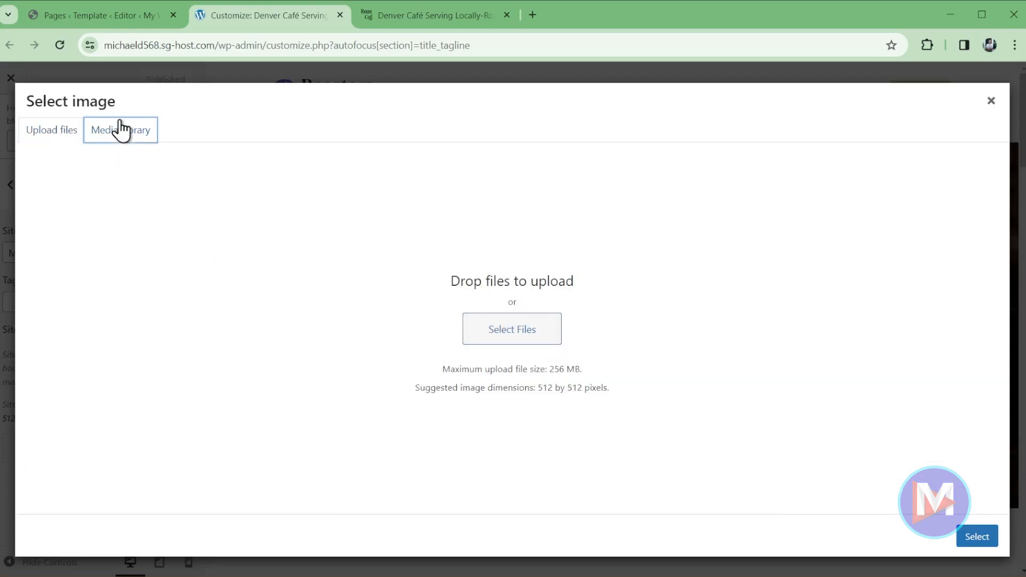
{"action": "left_click", "coordinate": [120, 129]}
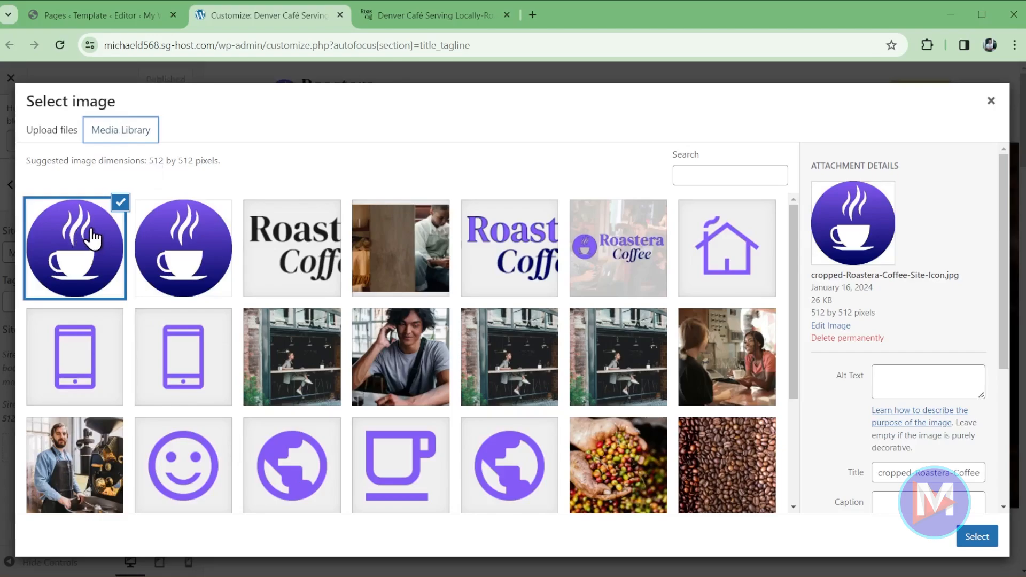
{"action": "mouse_move", "coordinate": [826, 345]}
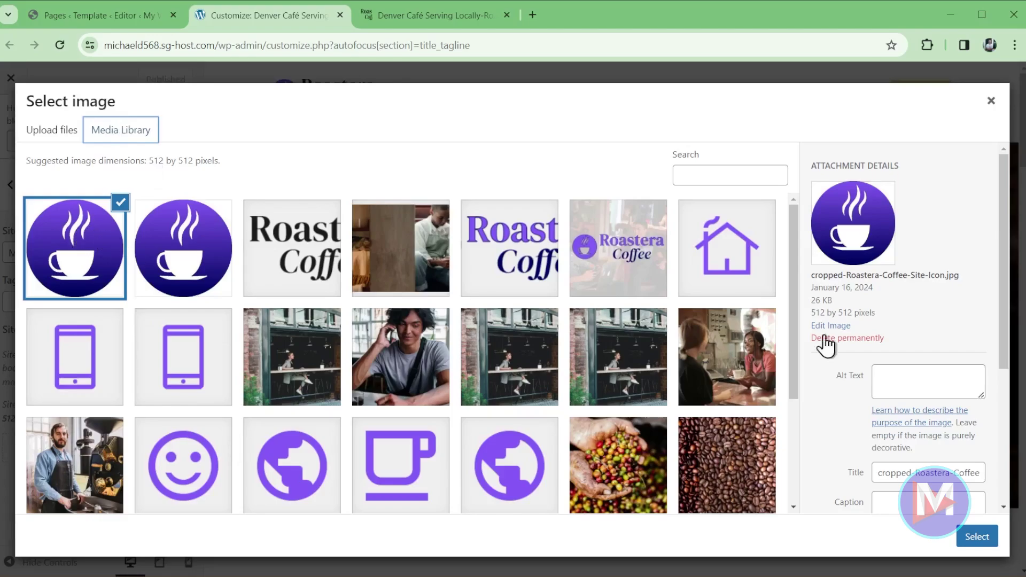
{"action": "double_click", "coordinate": [826, 312]}
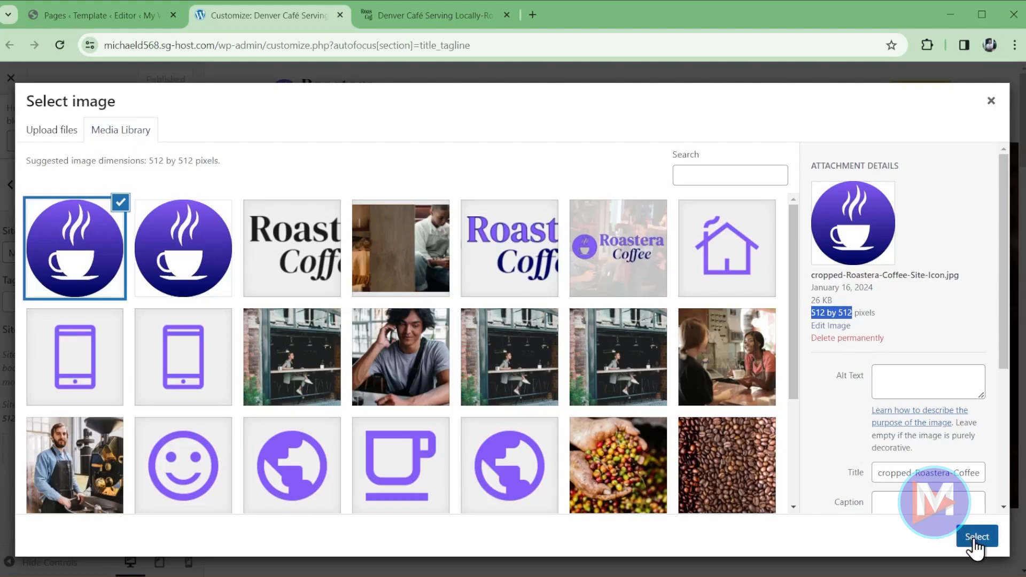
{"action": "left_click", "coordinate": [975, 536]}
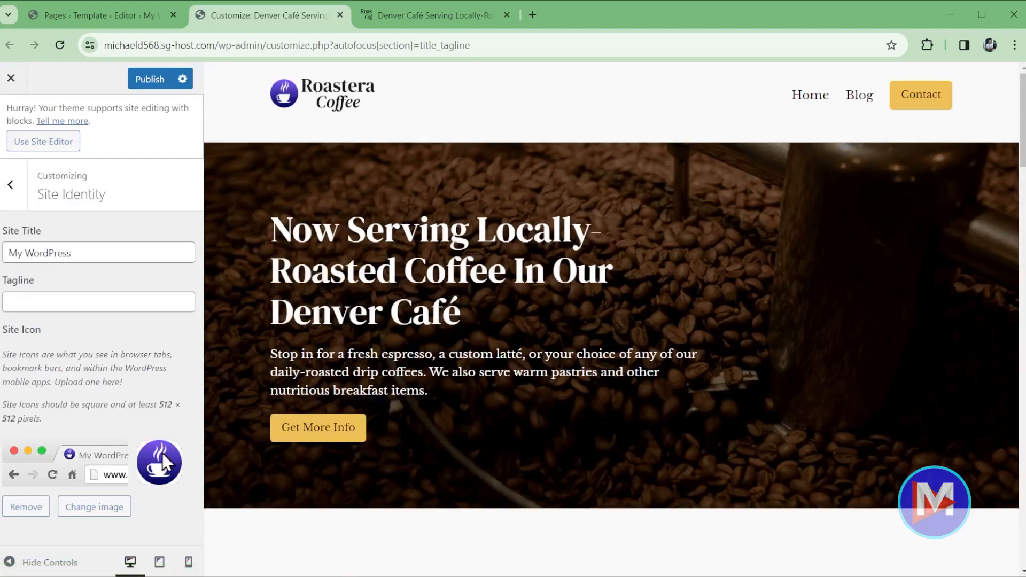
{"action": "mouse_move", "coordinate": [79, 458]}
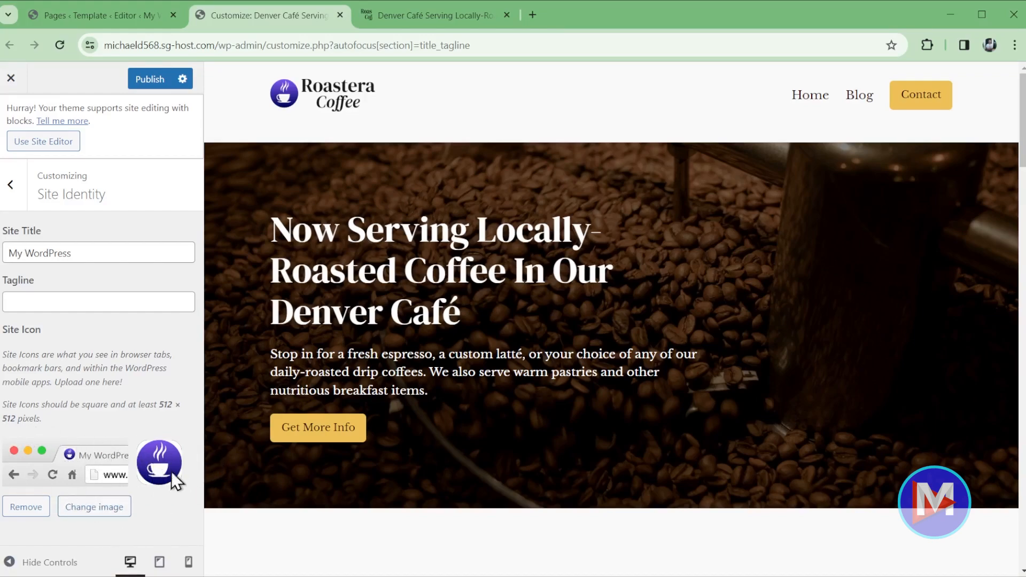
{"action": "mouse_move", "coordinate": [175, 451]}
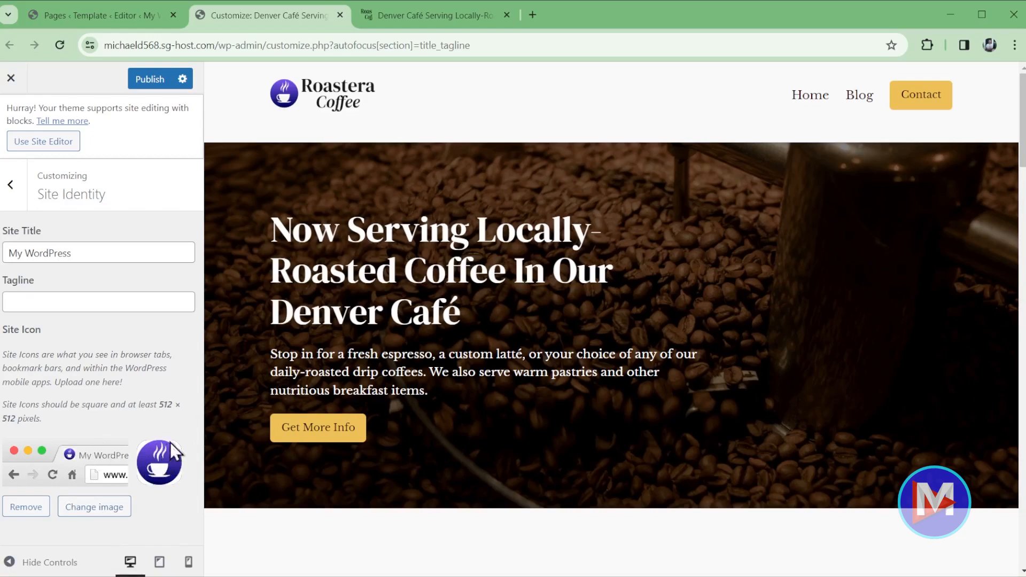
Step: Publish the coffee-cup site icon and close the Customizer back to the live café site
{"action": "left_click", "coordinate": [149, 79]}
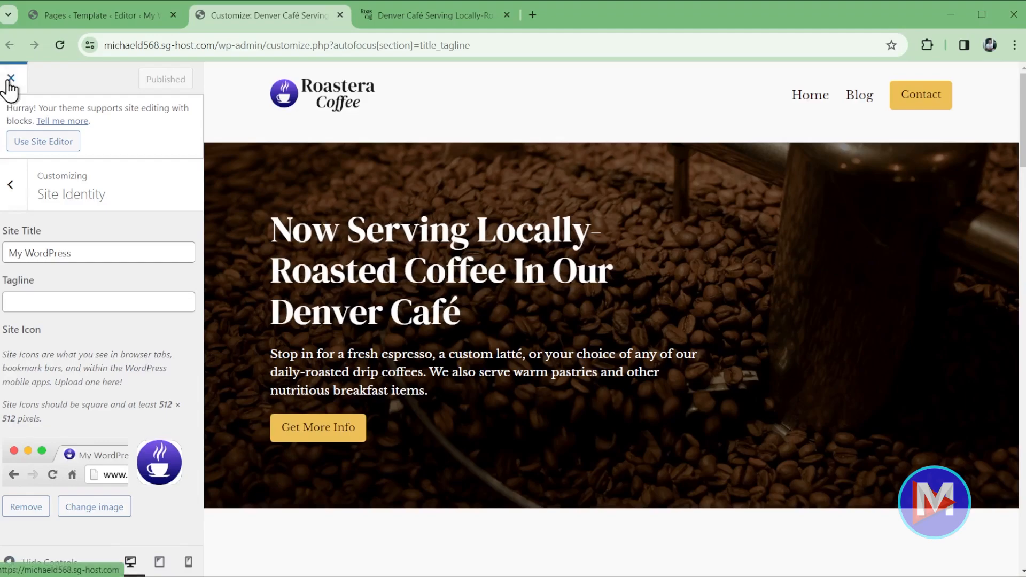
{"action": "left_click", "coordinate": [11, 79]}
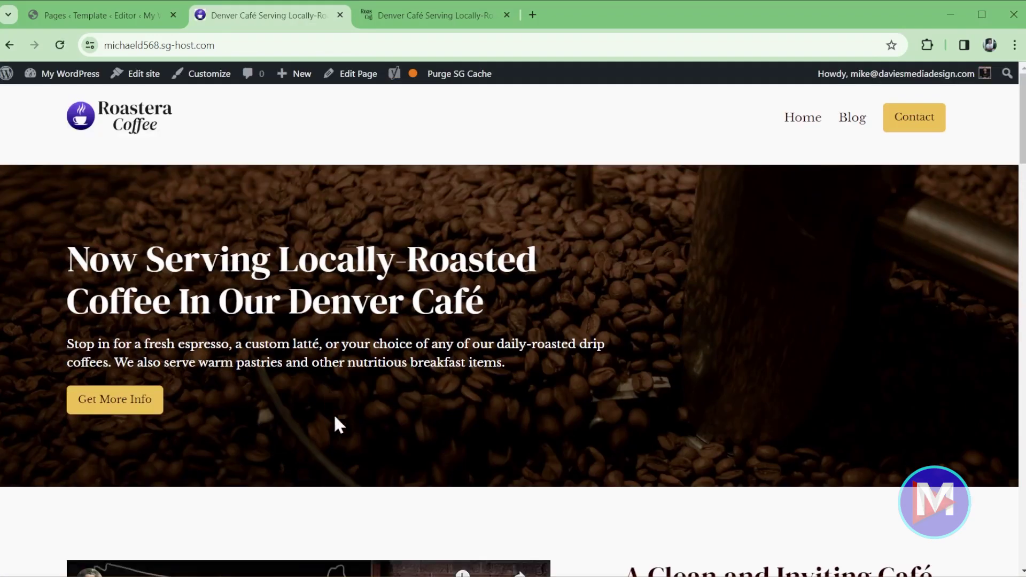
{"action": "scroll", "scroll_direction": "down", "scroll_amount": 3}
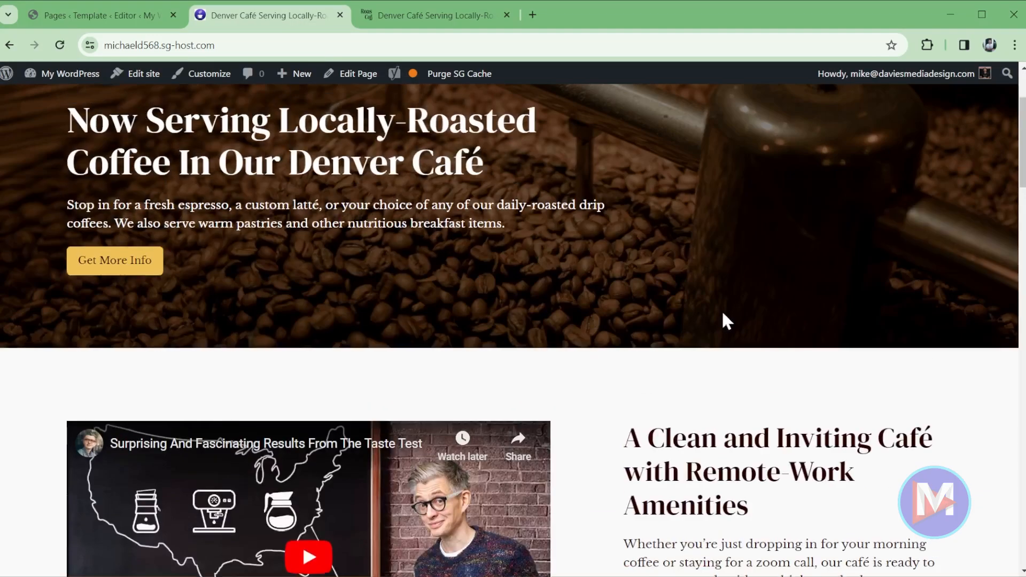
{"action": "scroll", "scroll_direction": "up", "scroll_amount": 3}
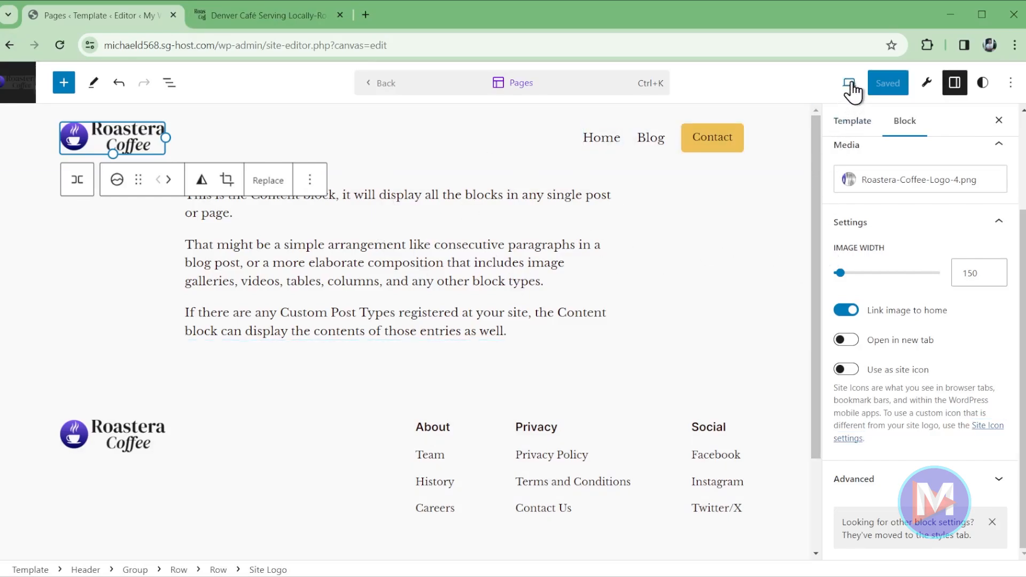
Step: View the live Roastera Coffee site from the editor's preview options to check the favicon
{"action": "left_click", "coordinate": [851, 83]}
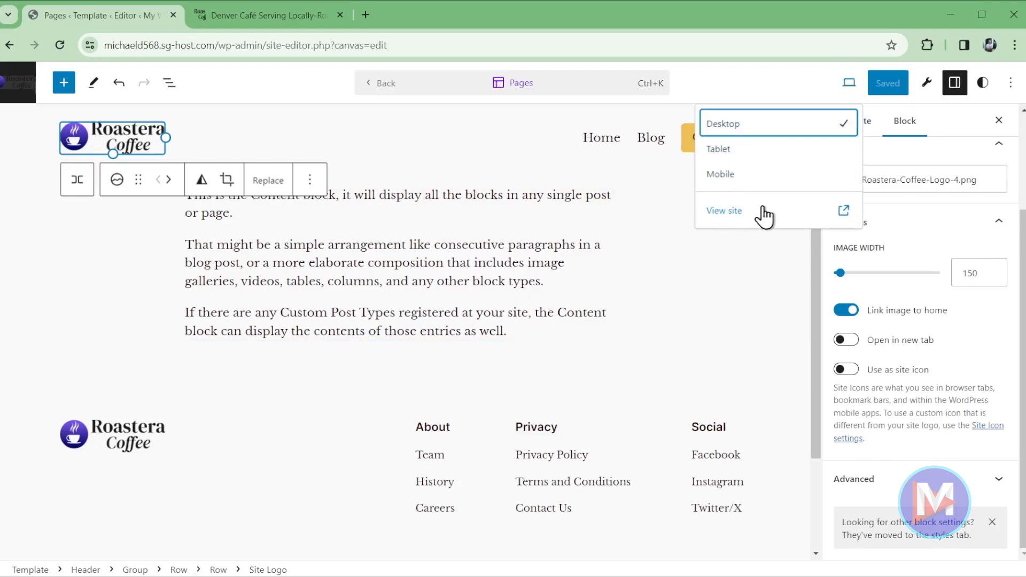
{"action": "left_click", "coordinate": [724, 210]}
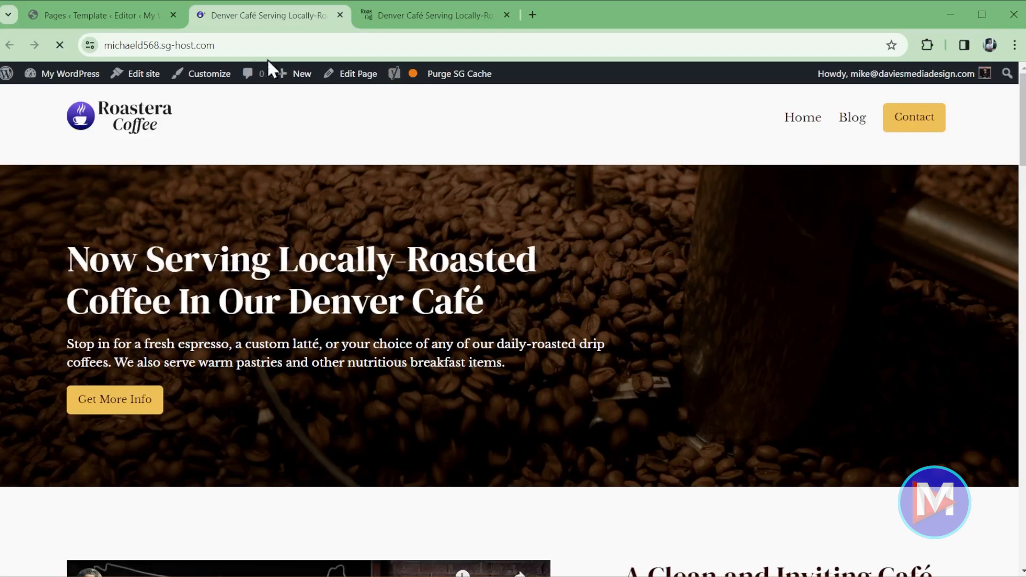
{"action": "mouse_move", "coordinate": [203, 17]}
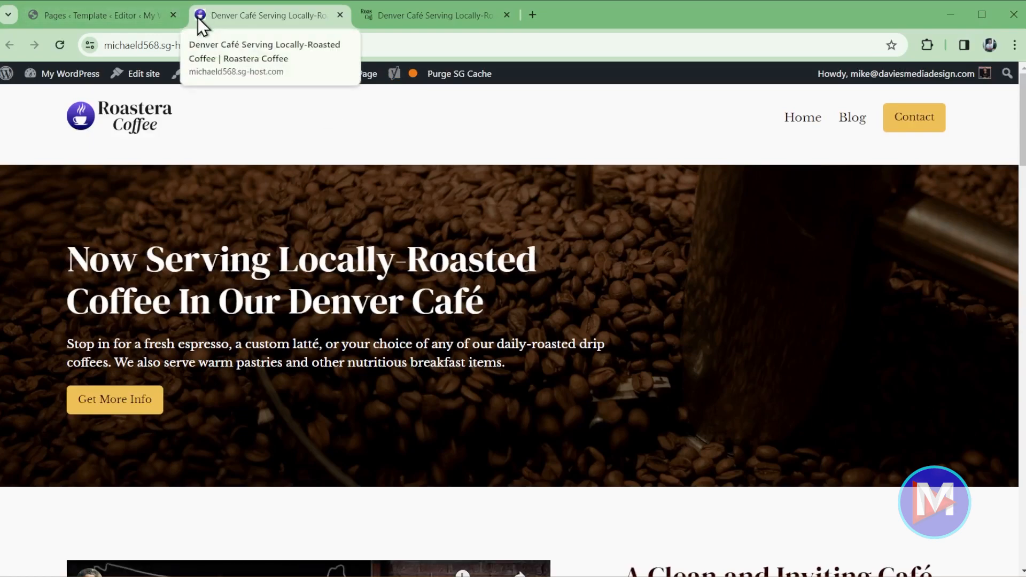
{"action": "mouse_move", "coordinate": [389, 167]}
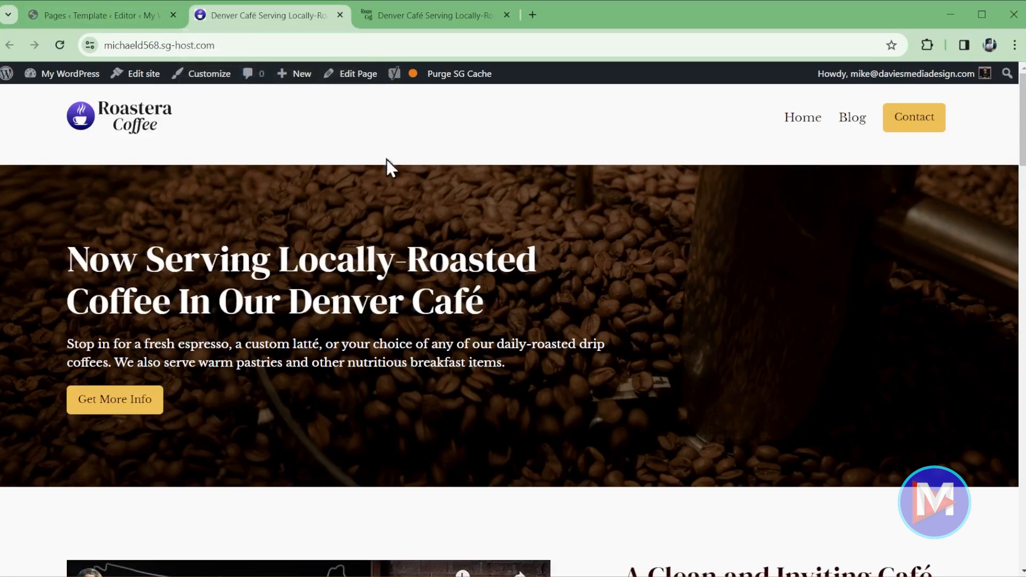